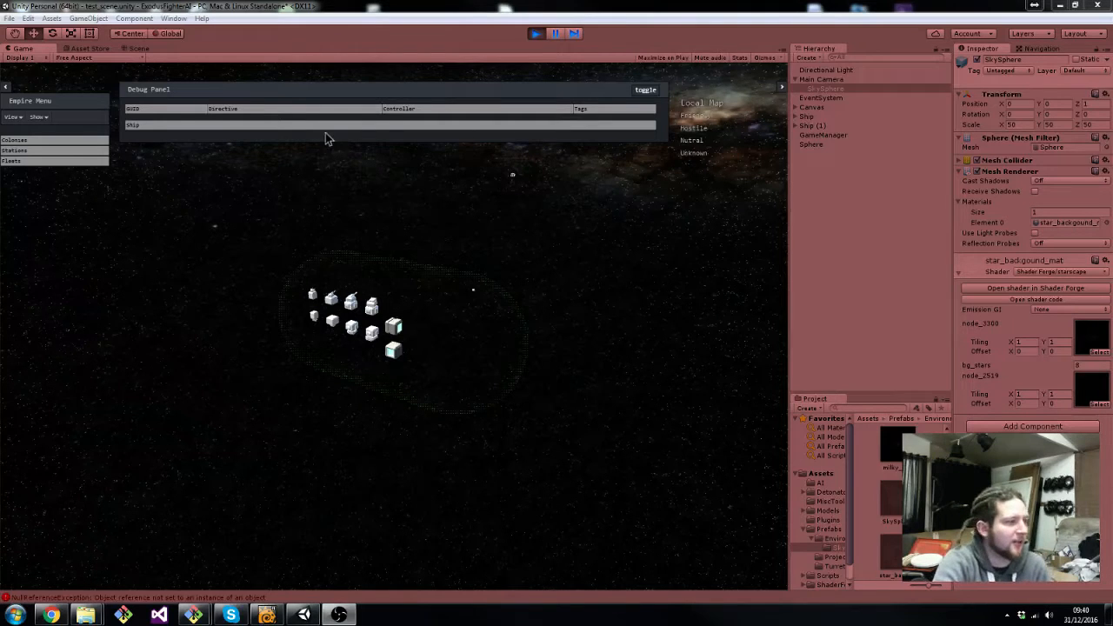
pyautogui.moveTo(644, 244)
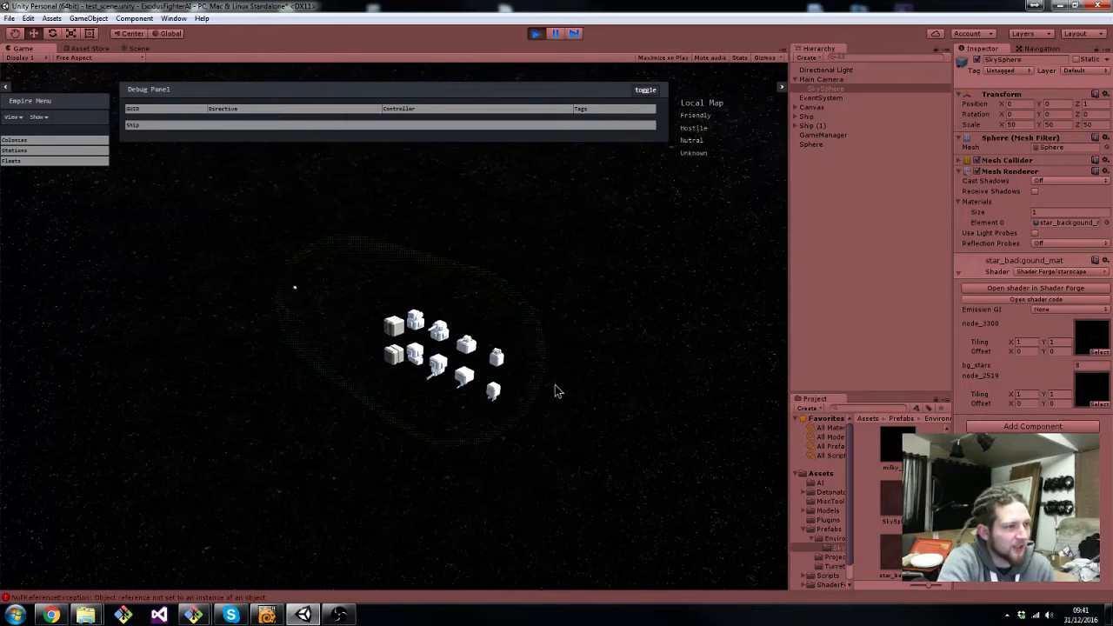
pyautogui.moveTo(500, 326)
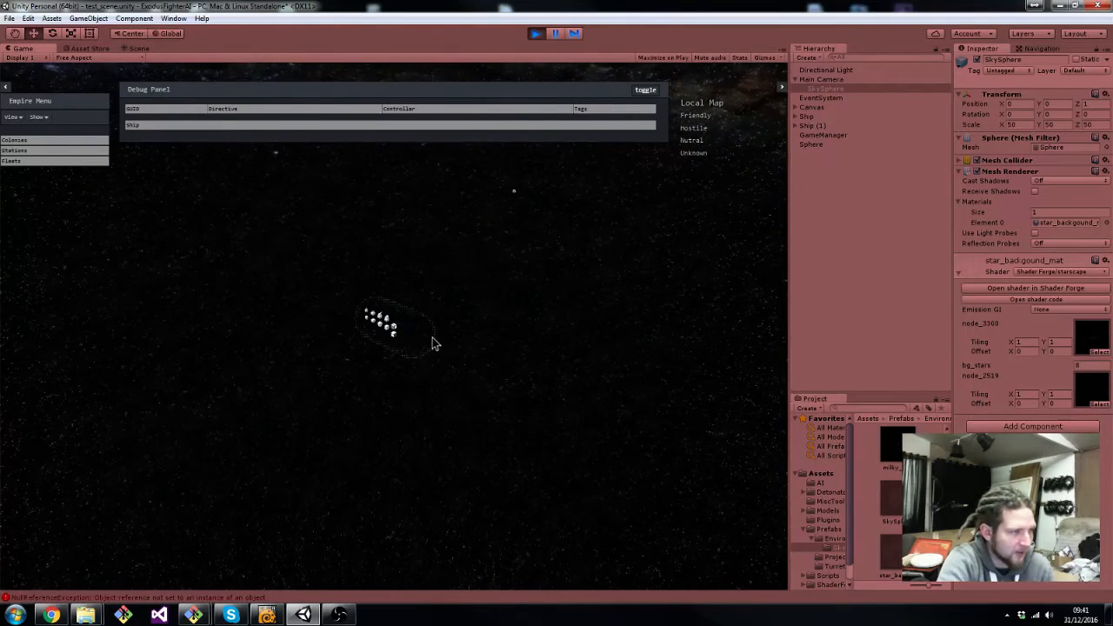
# - Stop Play mode and remove the SkySphere's Mesh Collider component
pyautogui.click(138, 48)
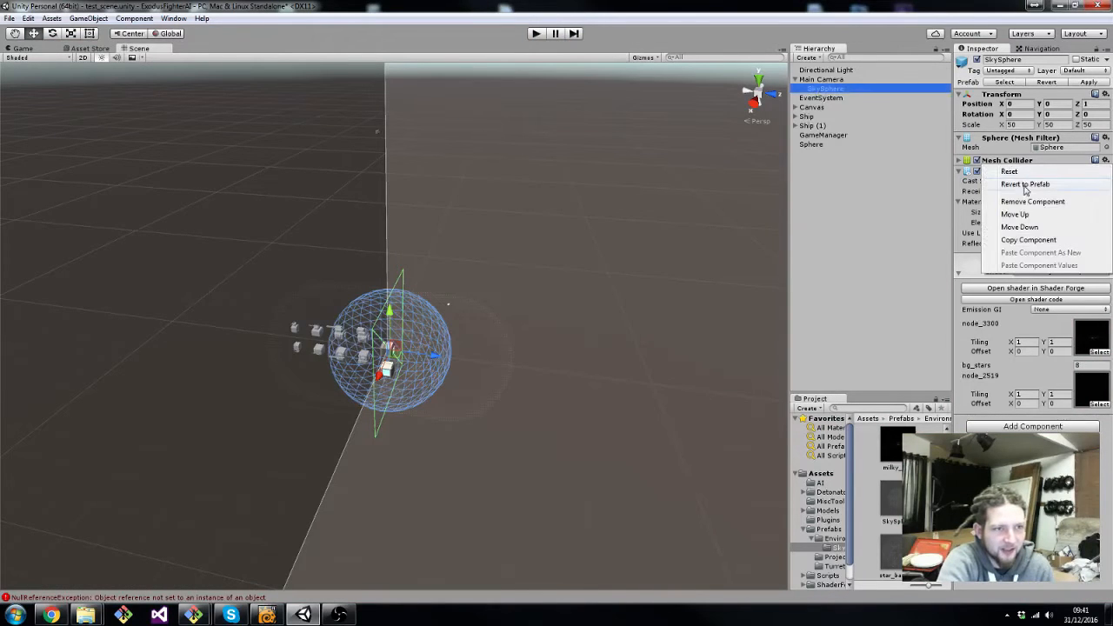
pyautogui.click(1032, 201)
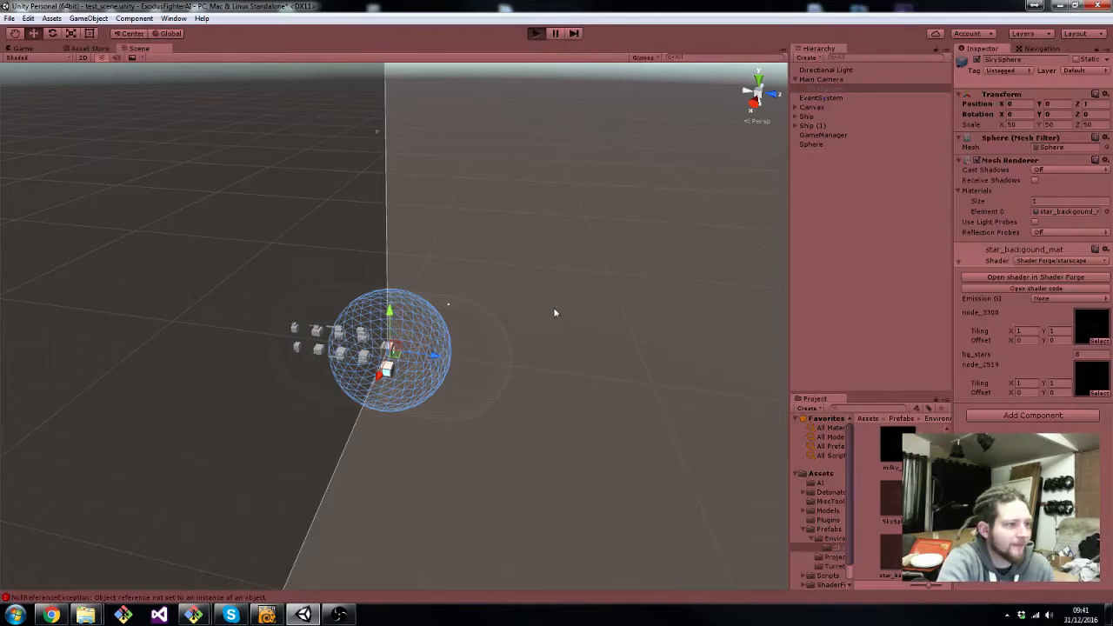
pyautogui.moveTo(537, 312)
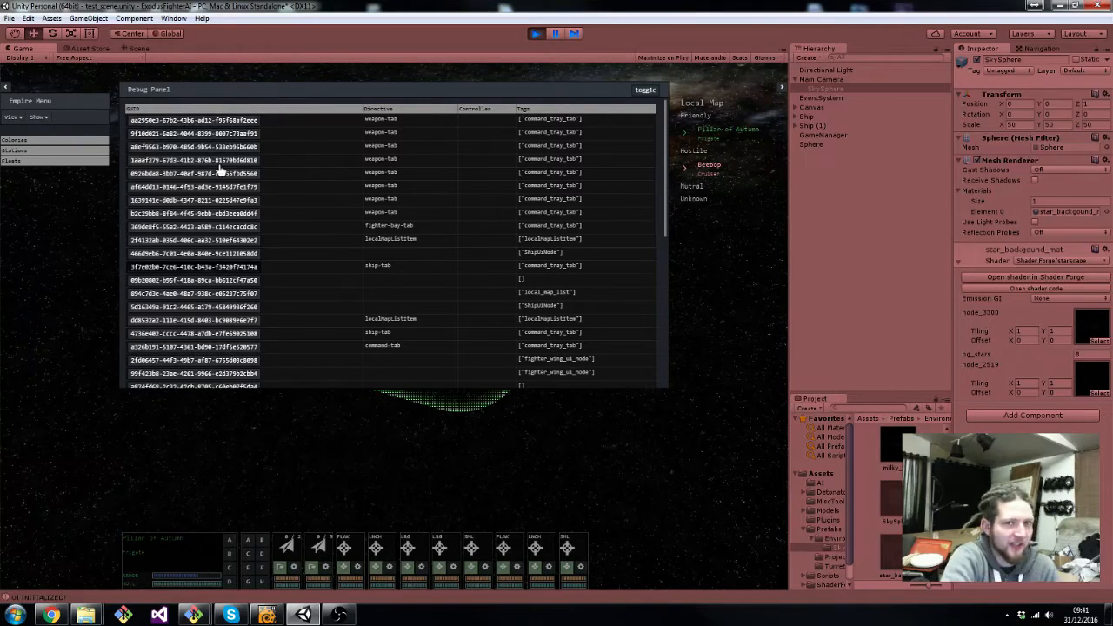
# - Collapse the Debug Panel's GUID entry list in the running game
pyautogui.click(645, 90)
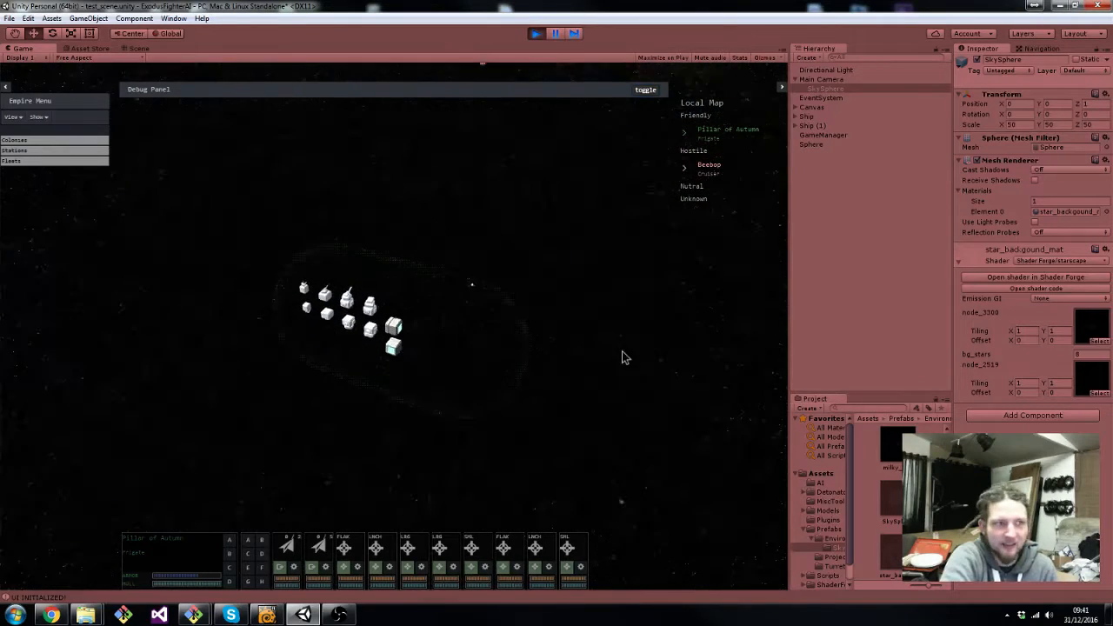
pyautogui.click(740, 58)
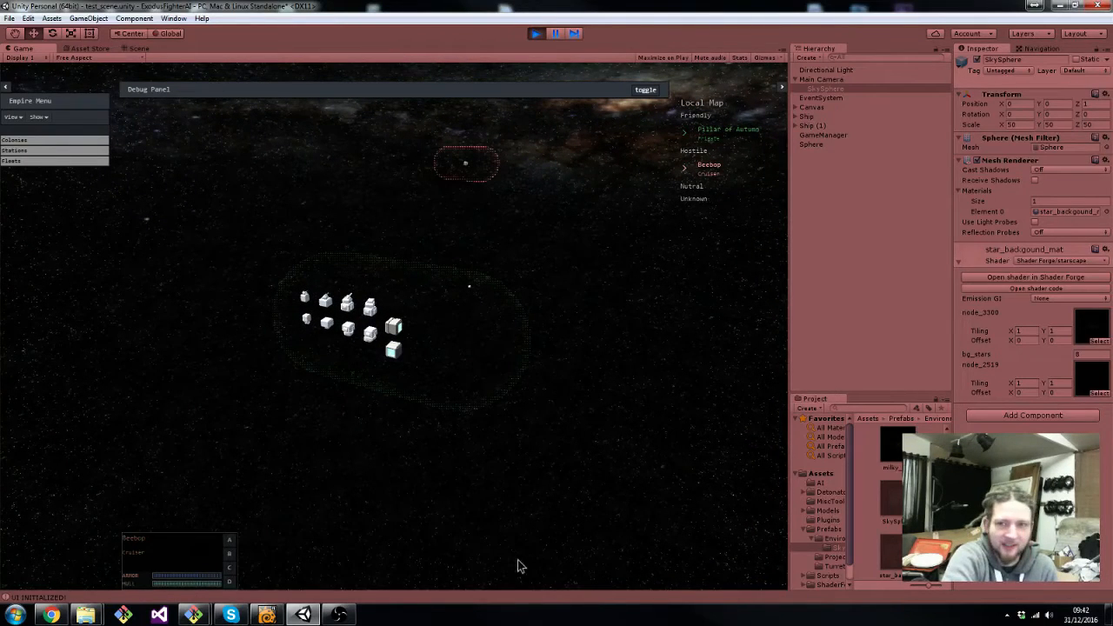
pyautogui.moveTo(182, 546)
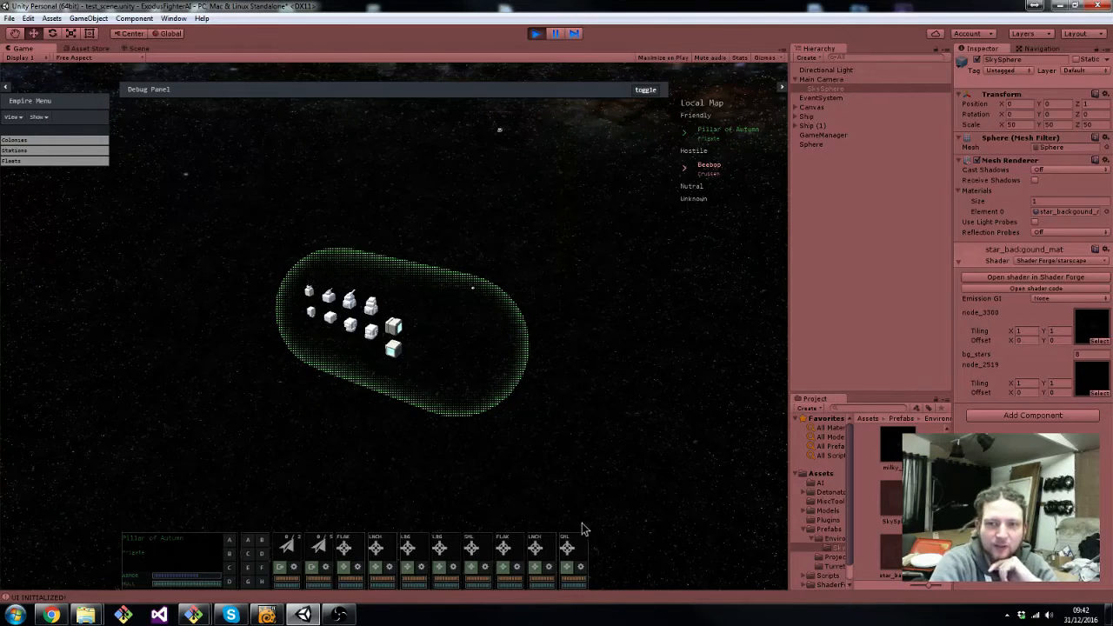
pyautogui.moveTo(278, 485)
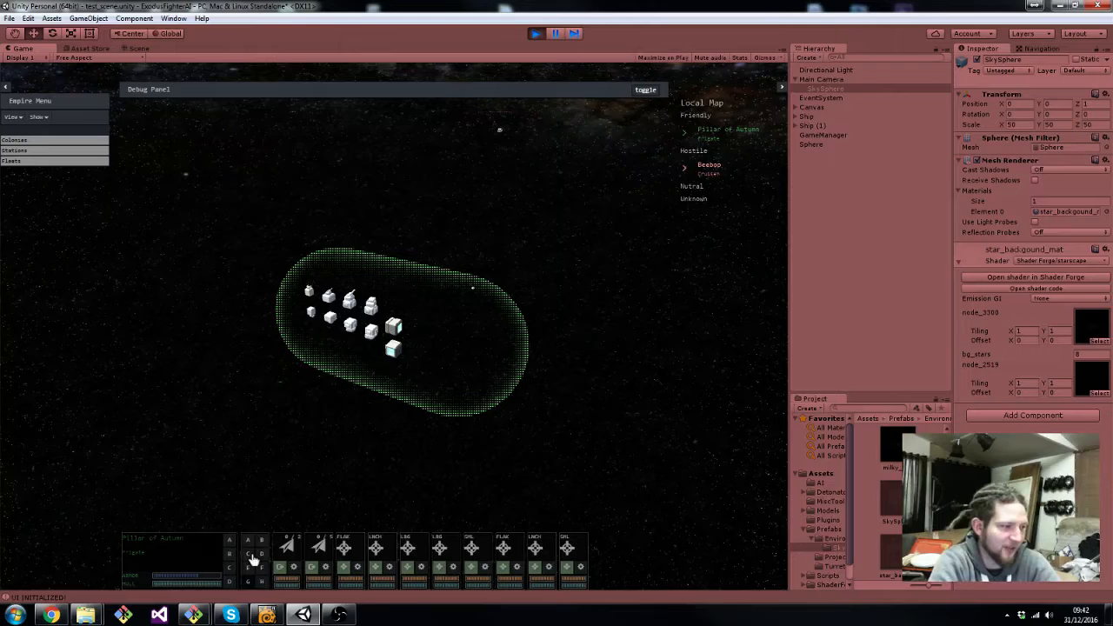
pyautogui.moveTo(391, 482)
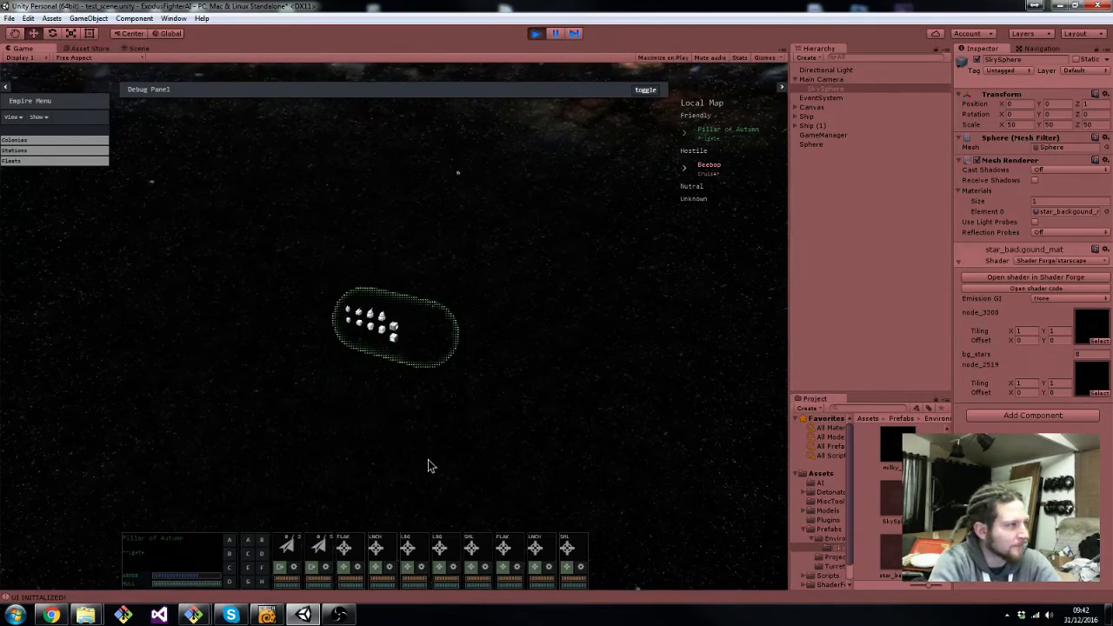
pyautogui.click(40, 117)
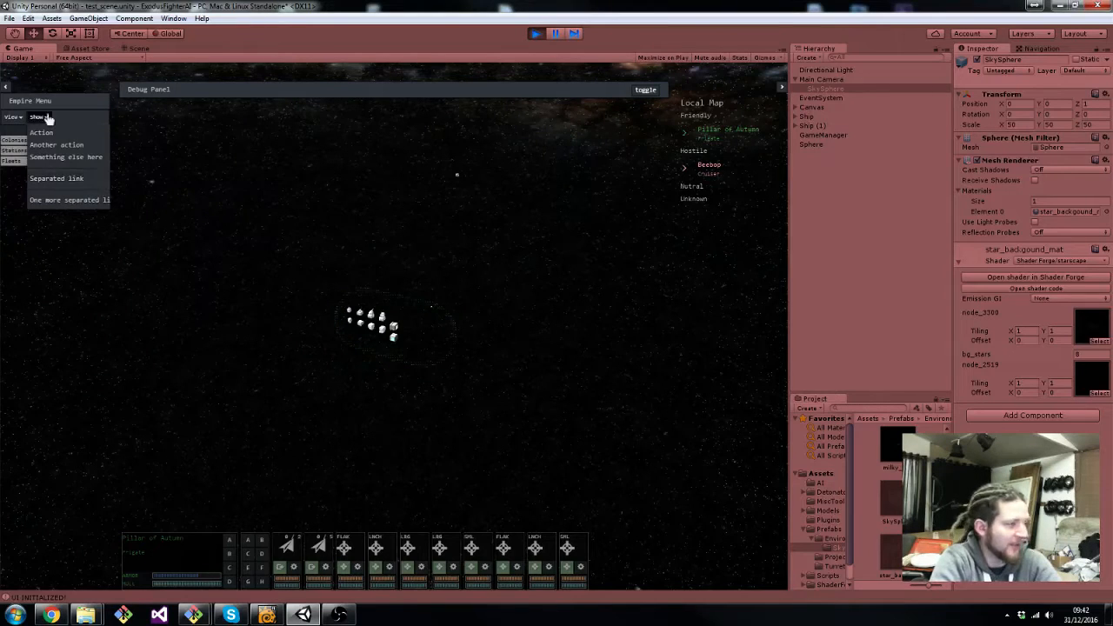
pyautogui.click(39, 117)
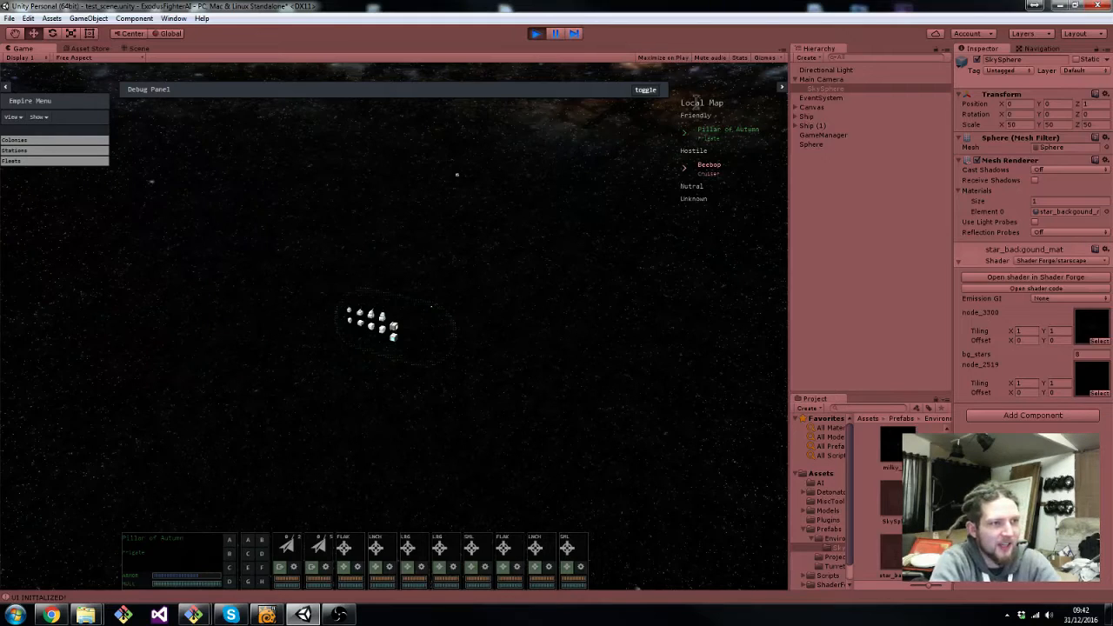
pyautogui.moveTo(709, 128)
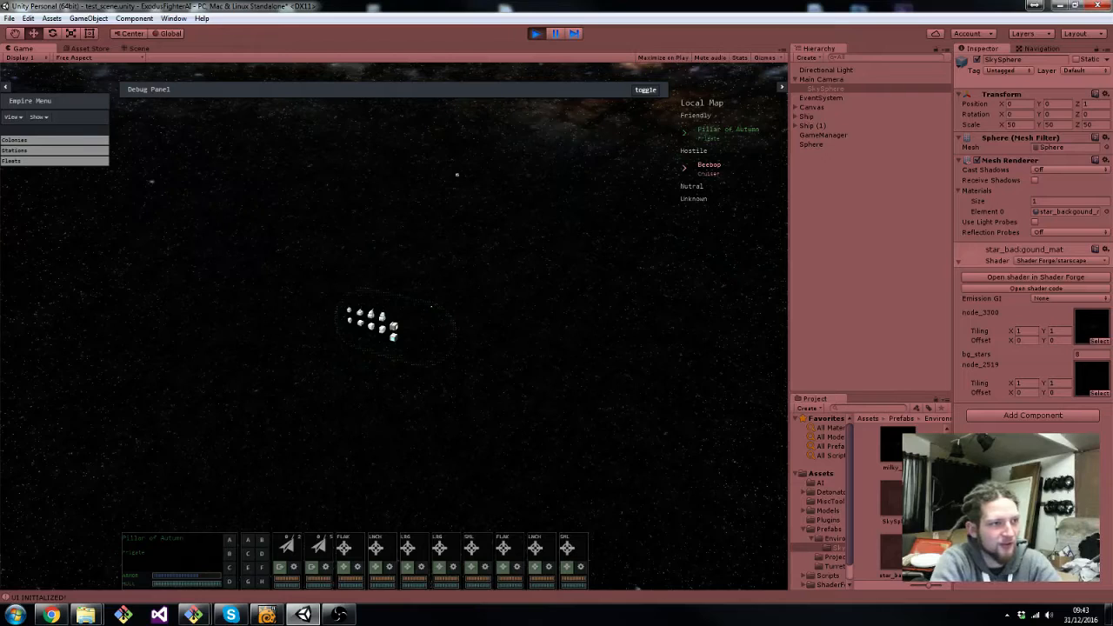
pyautogui.moveTo(711, 354)
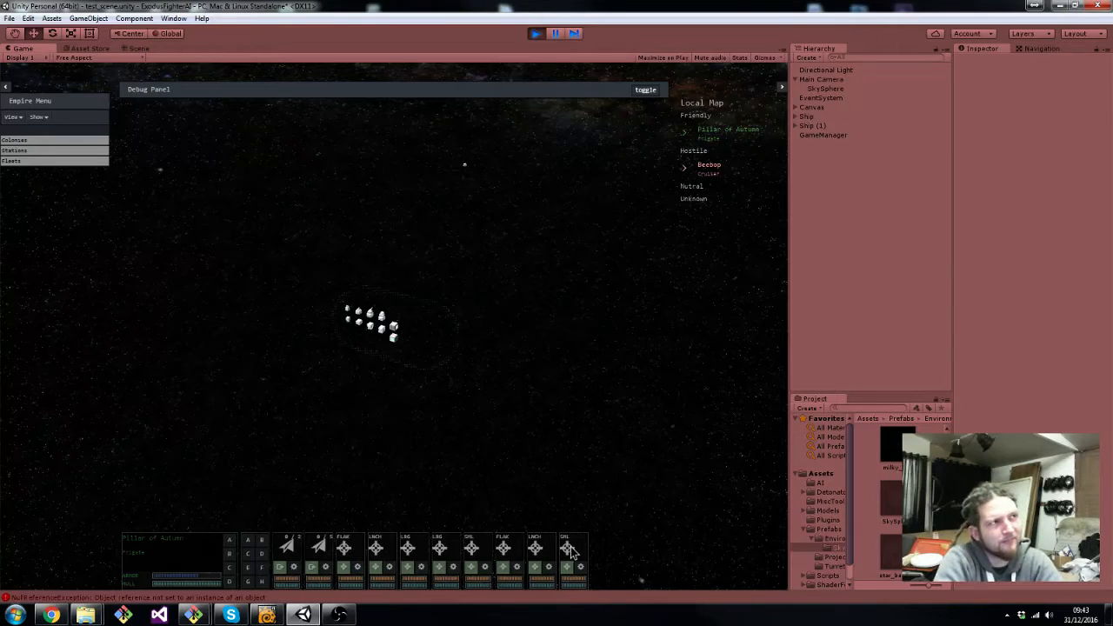
pyautogui.moveTo(305, 552)
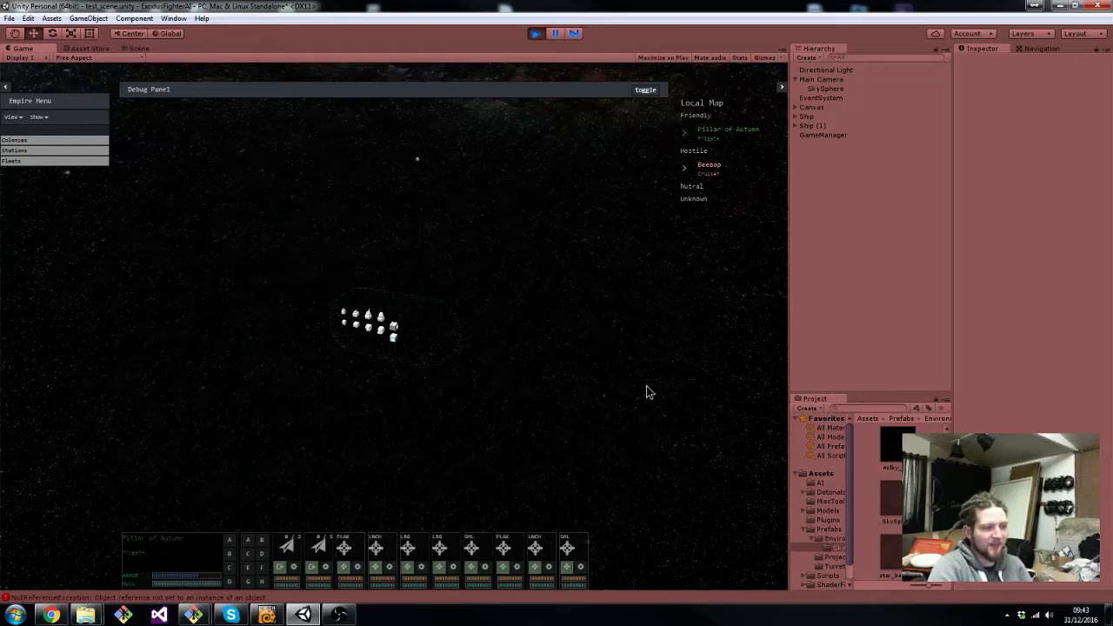
pyautogui.moveTo(354, 131)
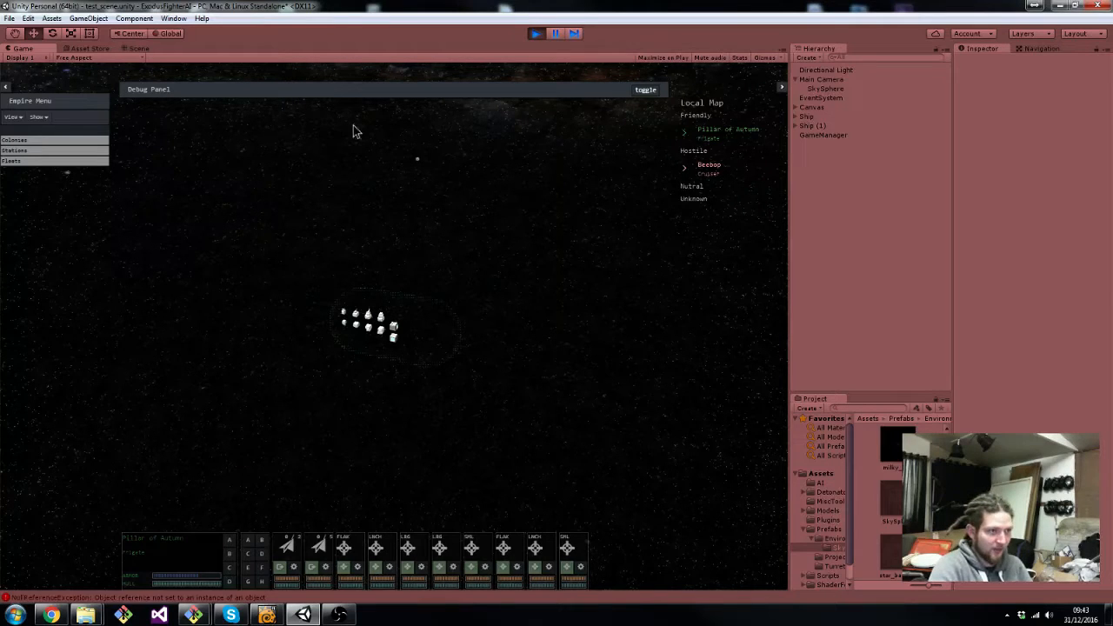
pyautogui.moveTo(509, 146)
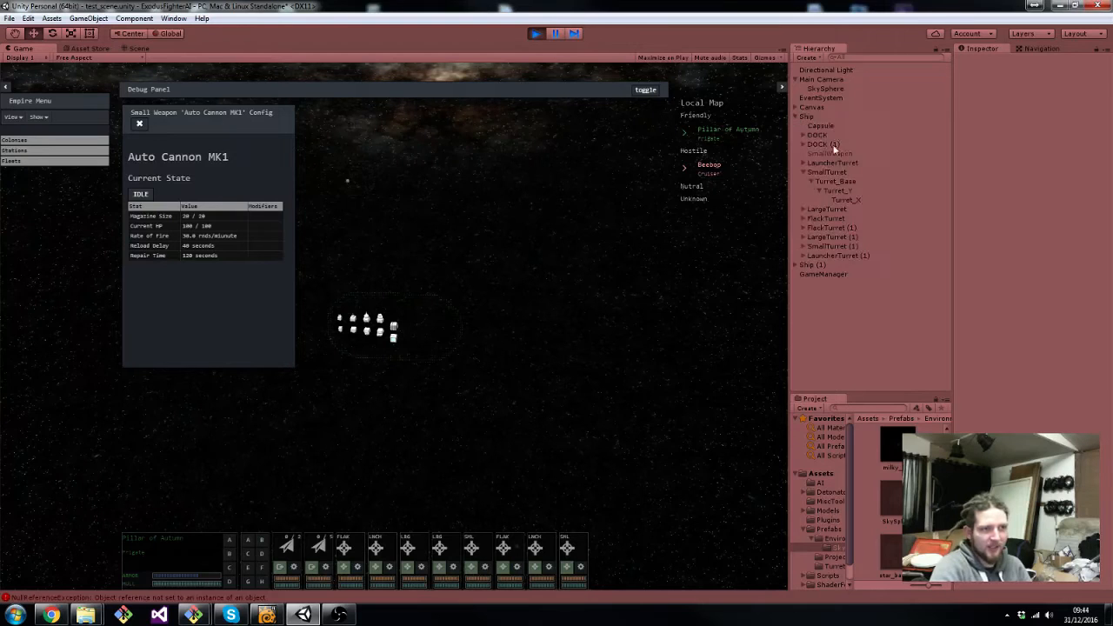
# - Open the Auto Cannon MK1 config panel from the ship HUD's SML weapon slot
pyautogui.click(827, 172)
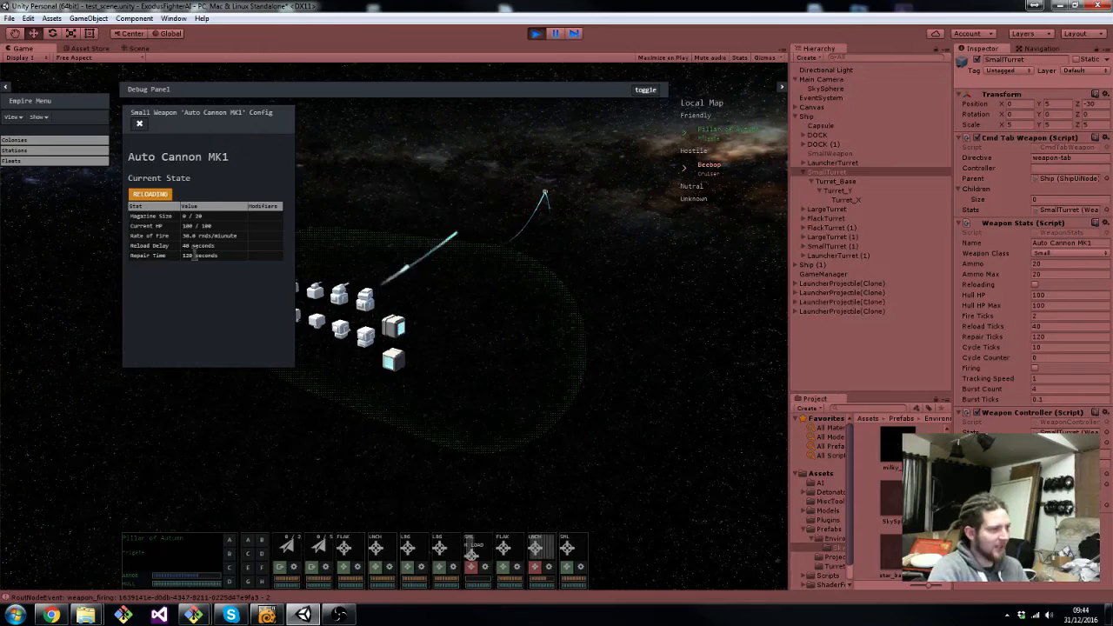
pyautogui.moveTo(246, 325)
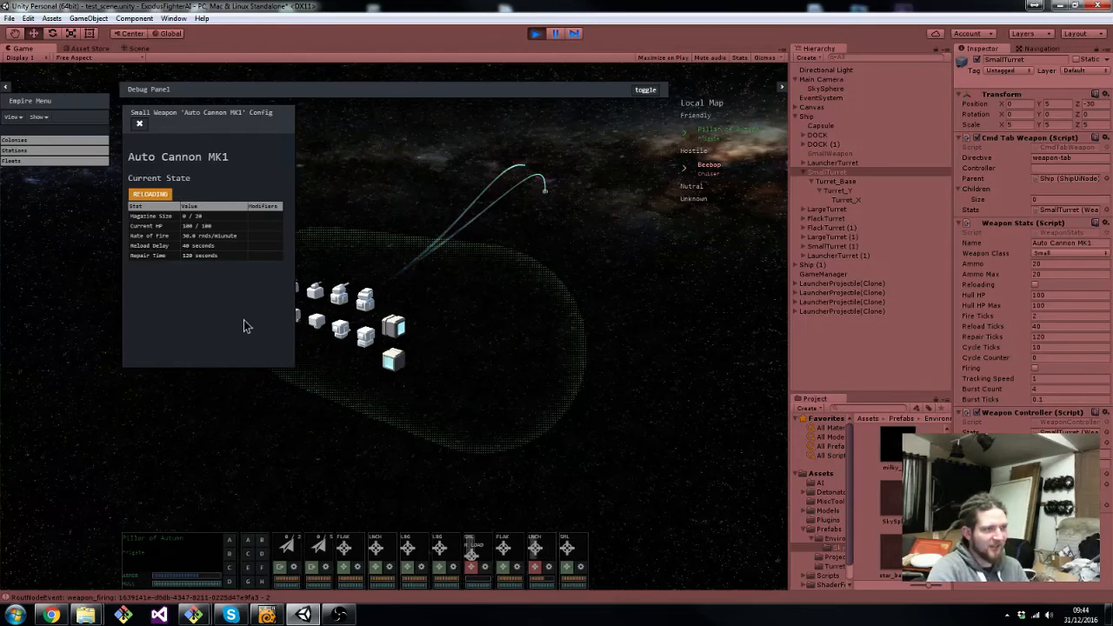
pyautogui.moveTo(183, 389)
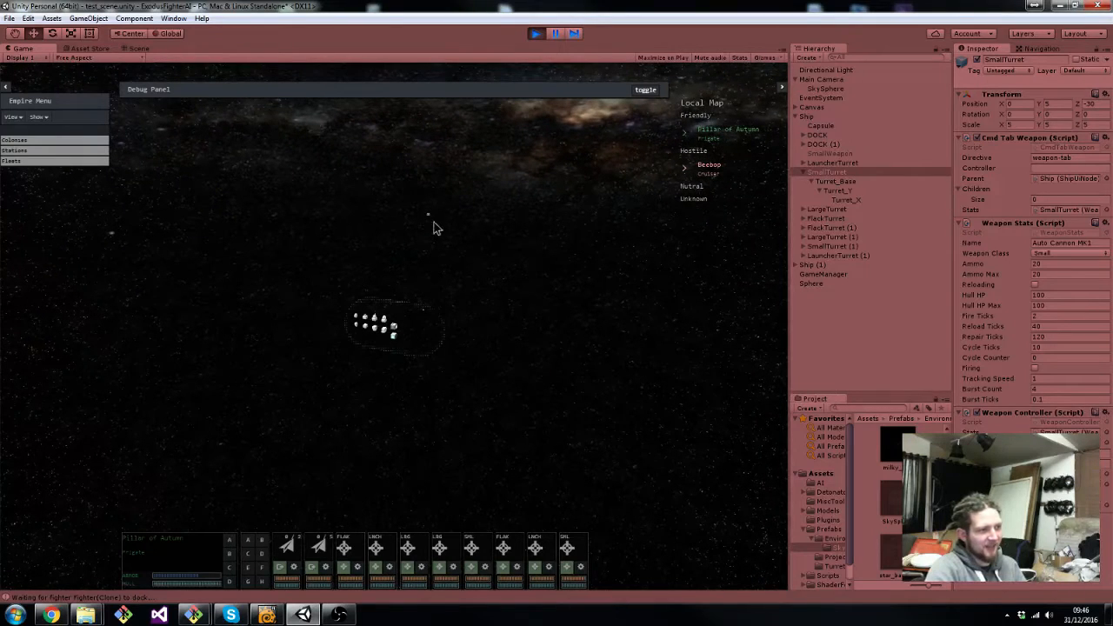
pyautogui.moveTo(426, 275)
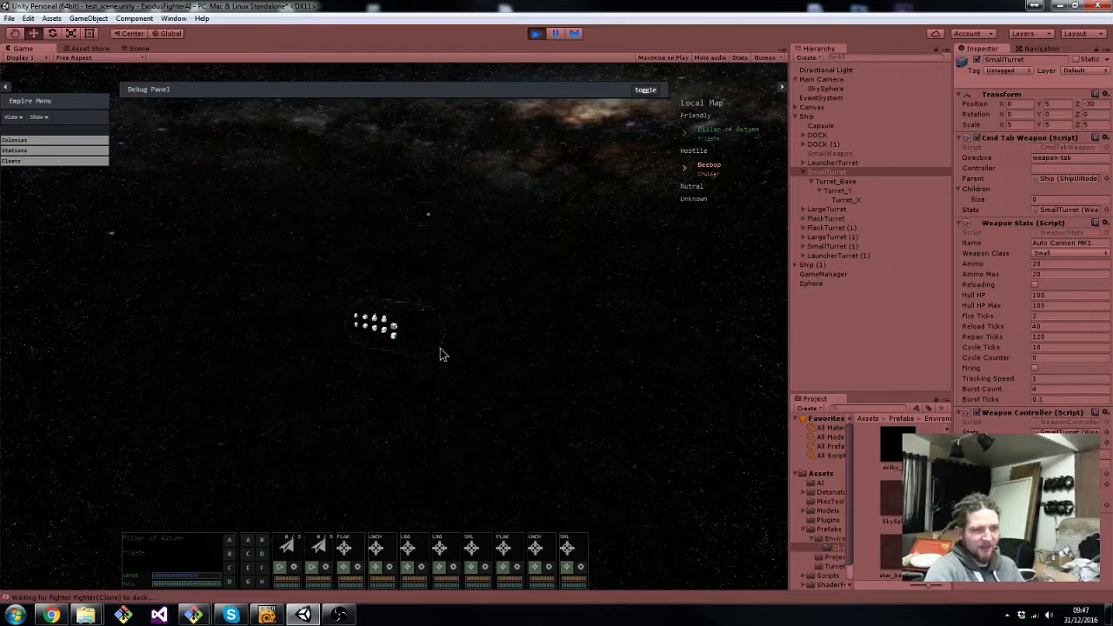
# - Stop and restart Play mode with the toolbar Play button
pyautogui.click(535, 33)
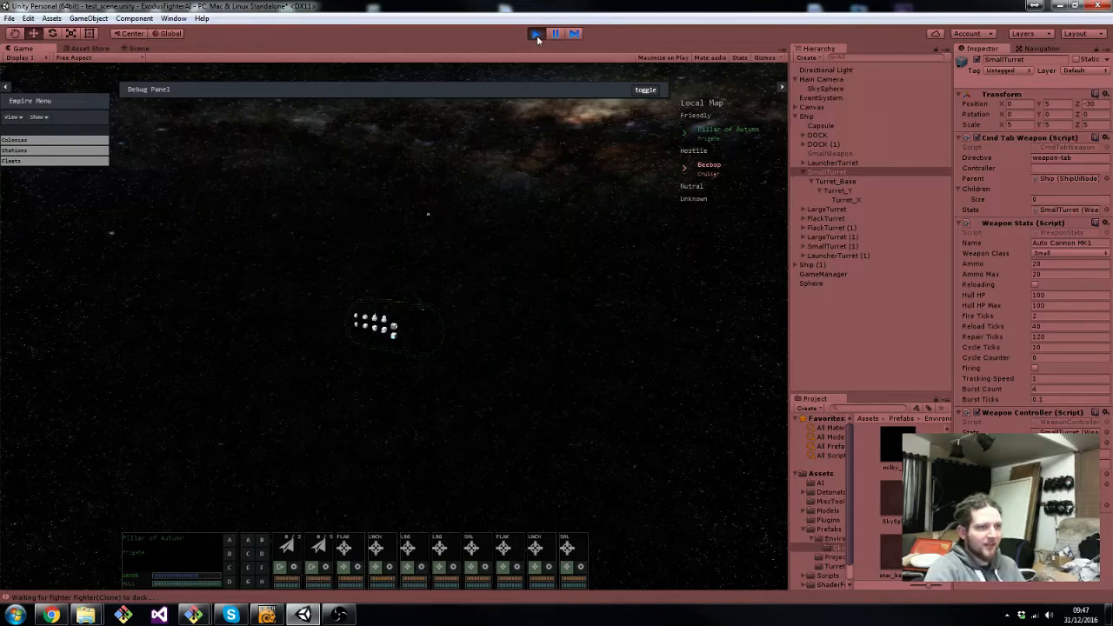
pyautogui.click(535, 33)
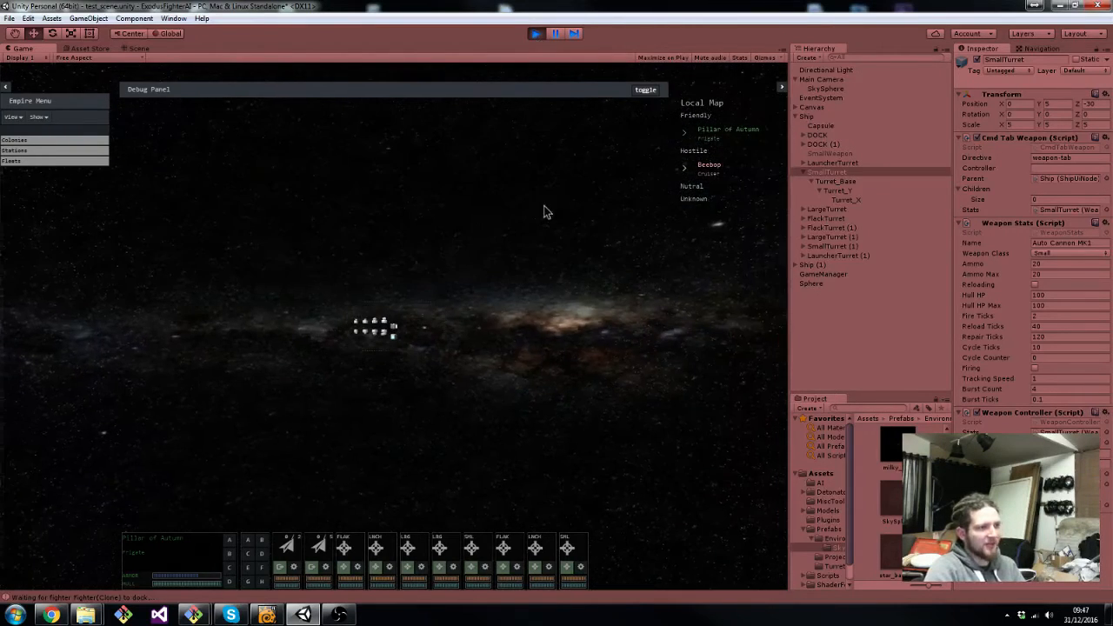